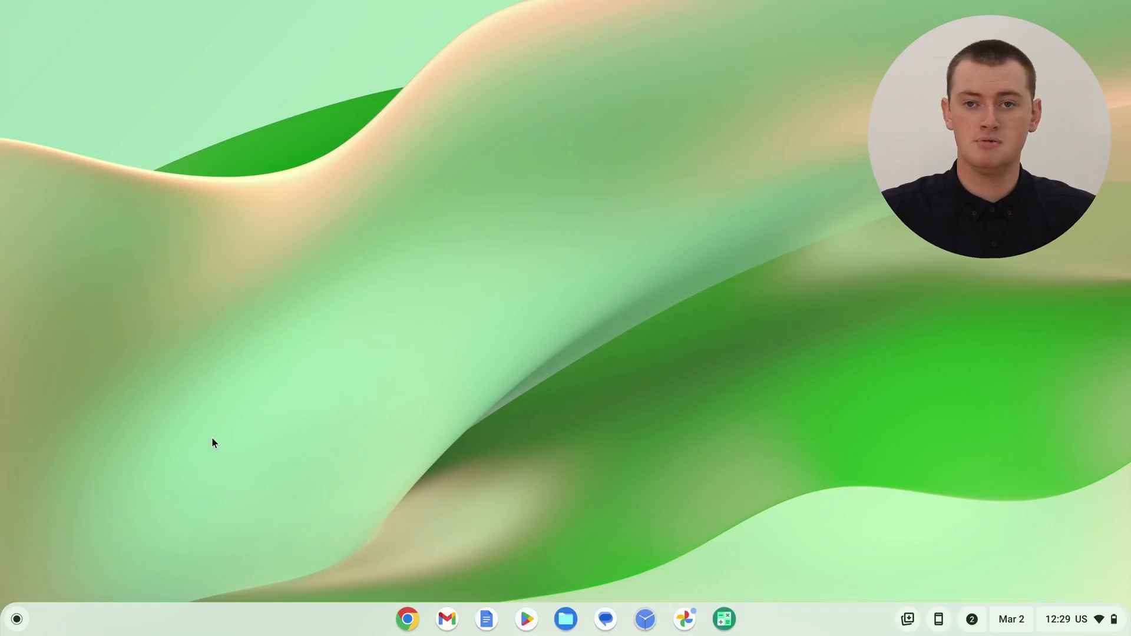
mouse_move(41, 550)
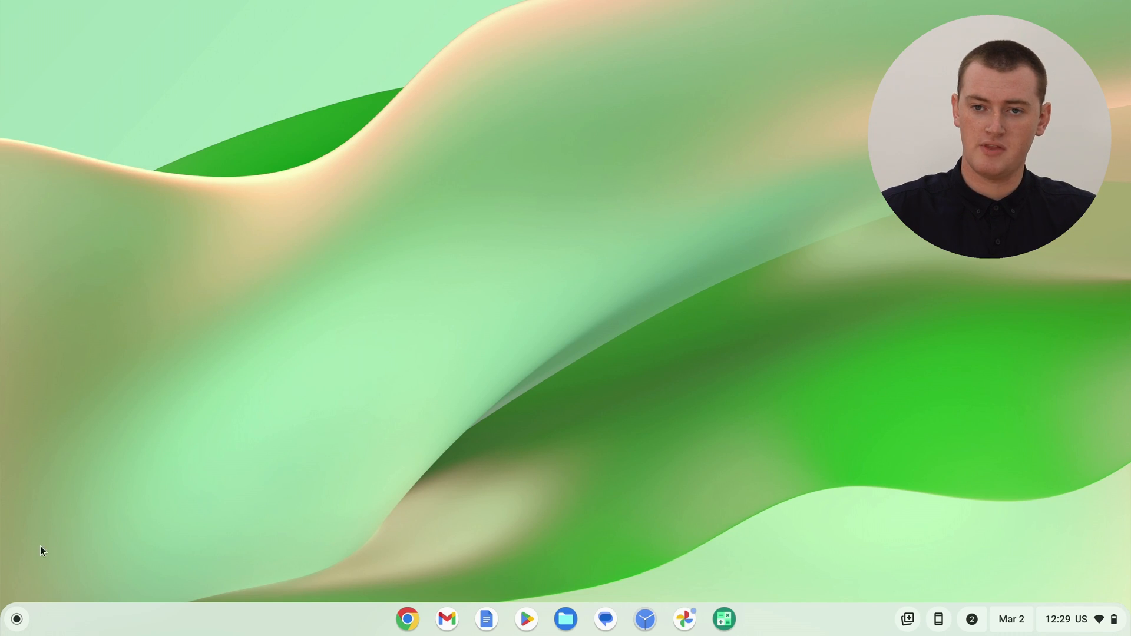
Open the launcher's full app list and scroll down toward Settings.
click(16, 619)
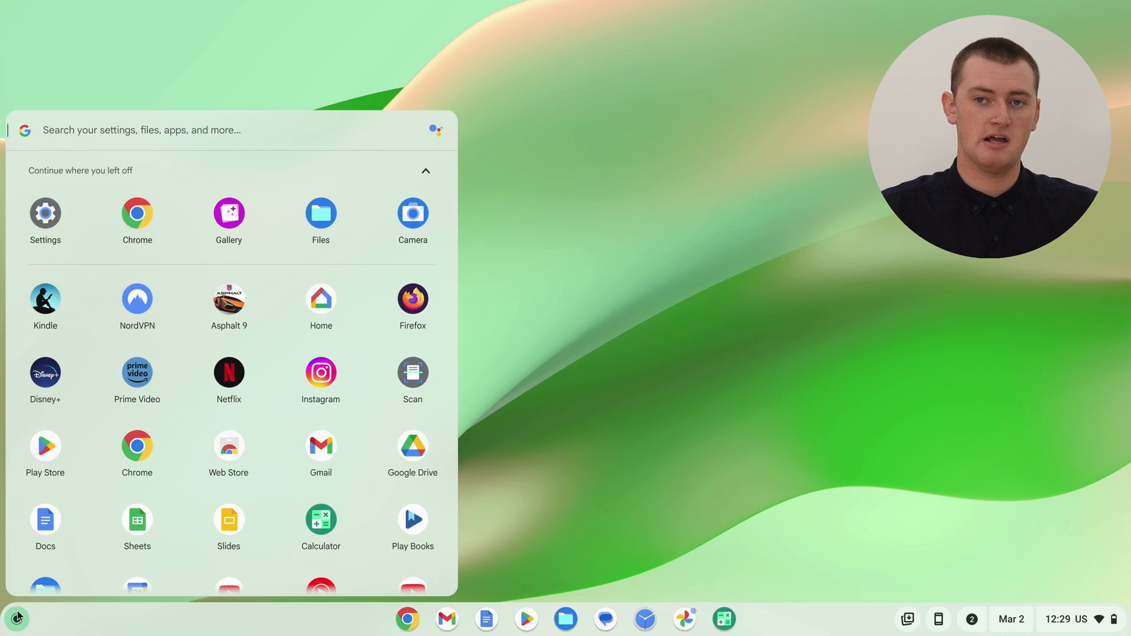
mouse_move(261, 348)
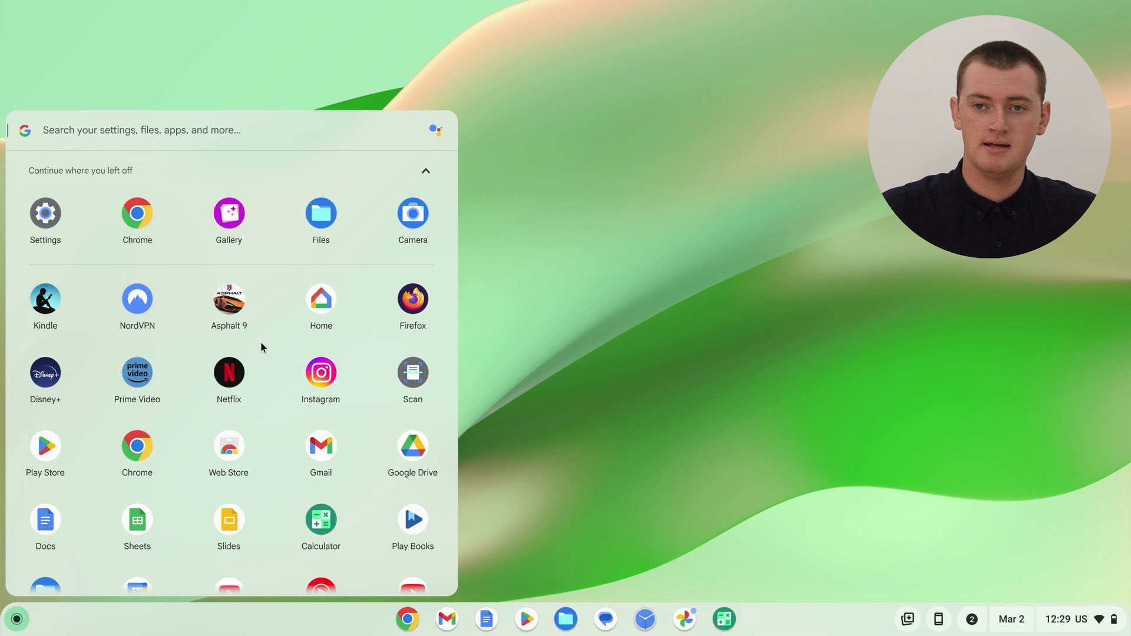
mouse_move(272, 389)
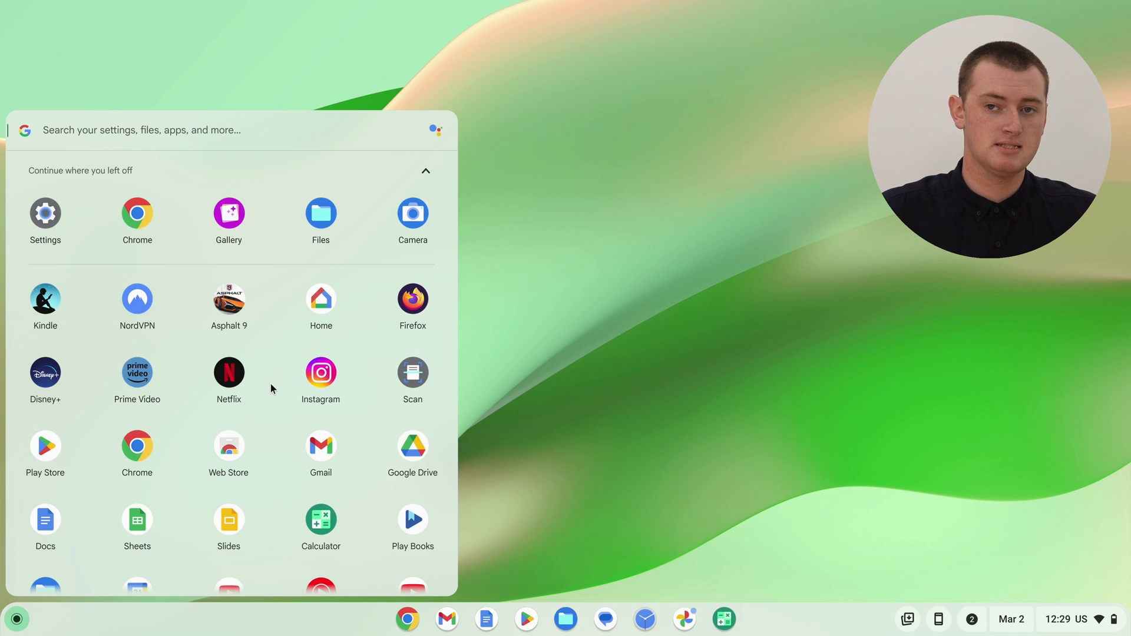
scroll(down, 3)
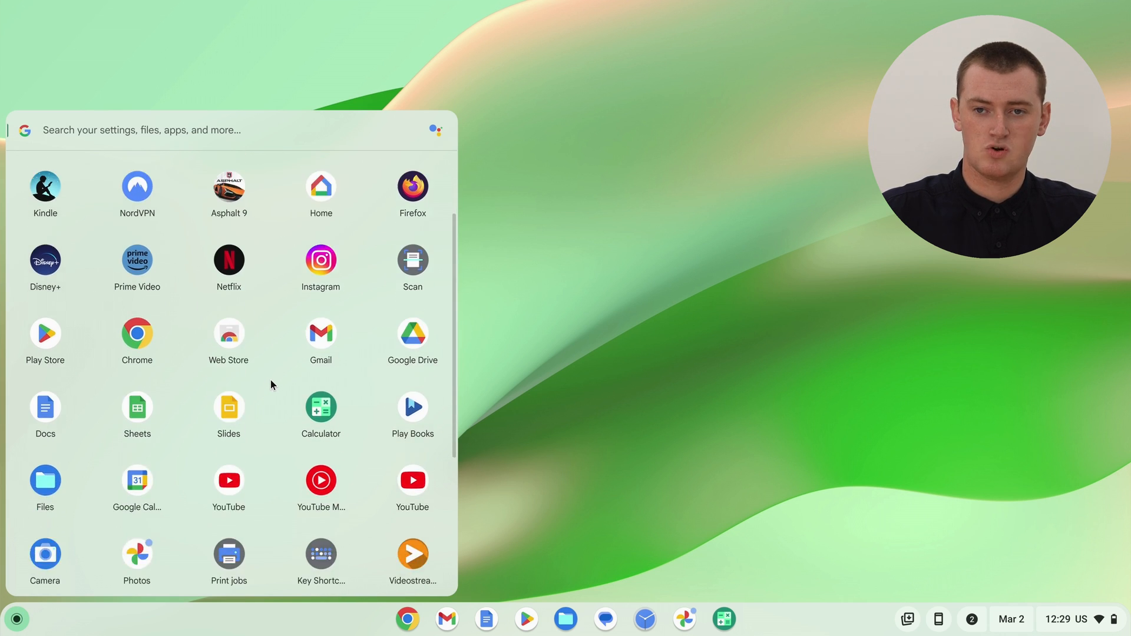
scroll(down, 3)
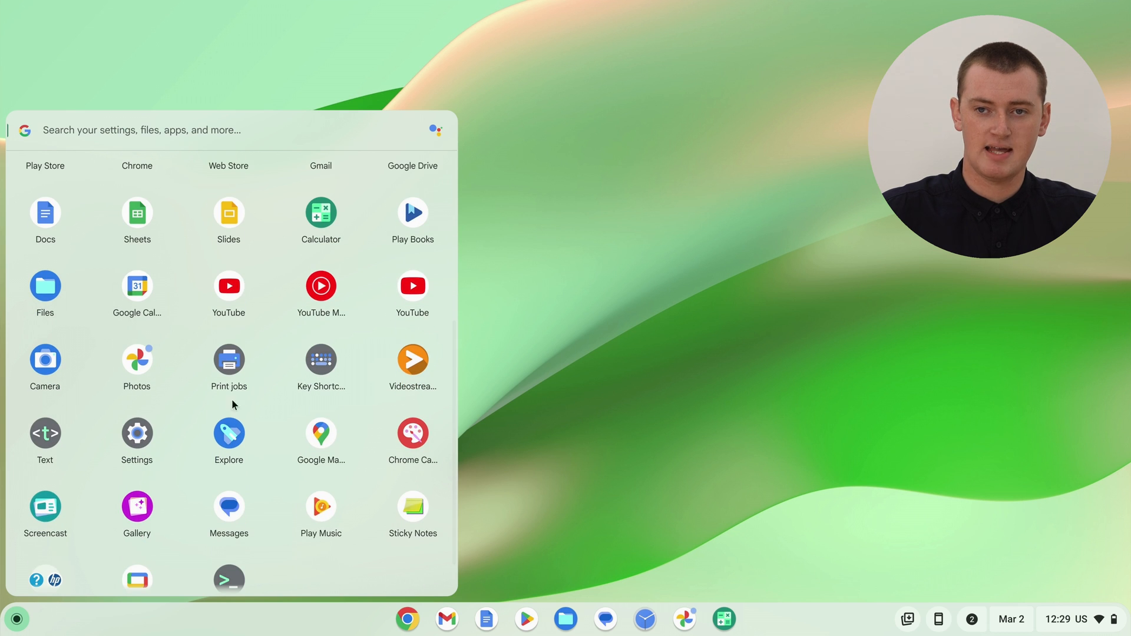
mouse_move(136, 436)
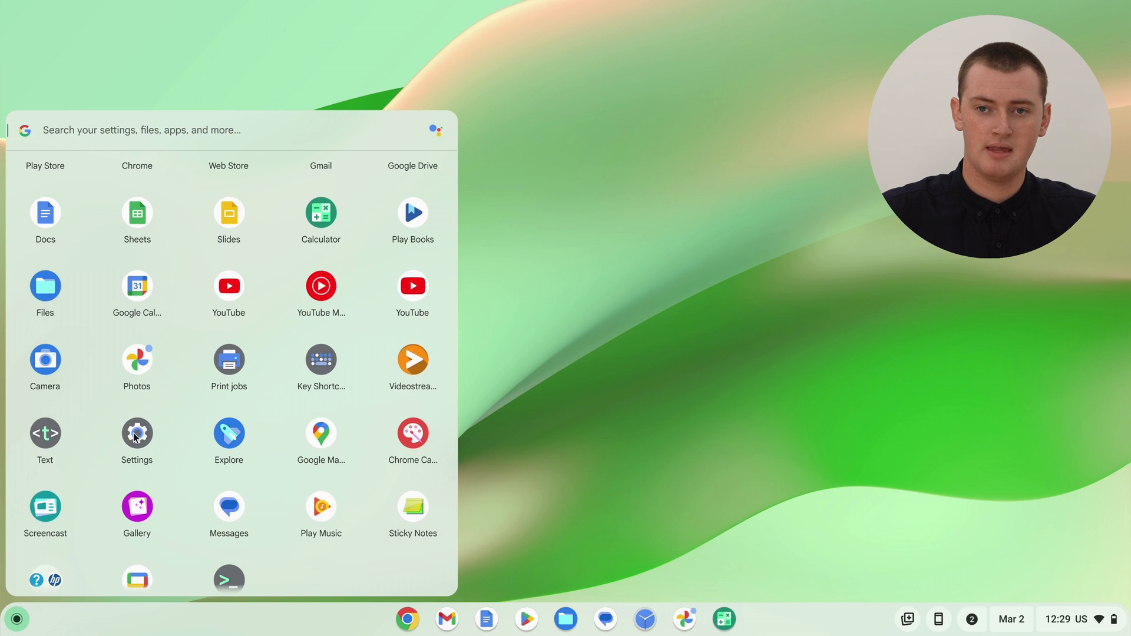
Launch Settings from the launcher and show the Accessibility page.
click(136, 435)
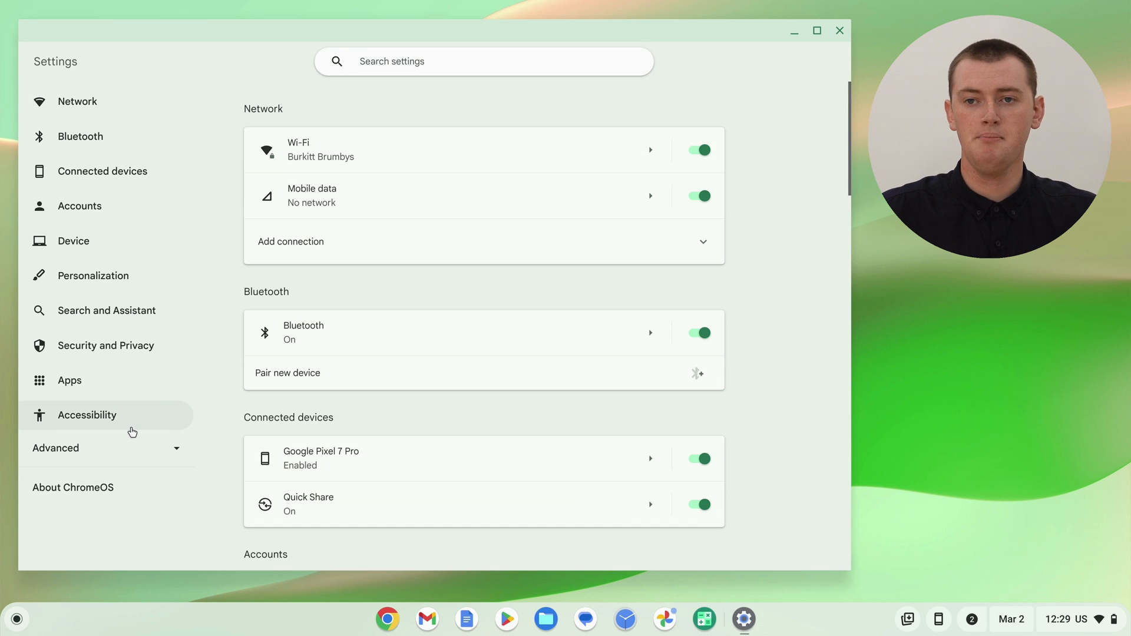
mouse_move(748, 267)
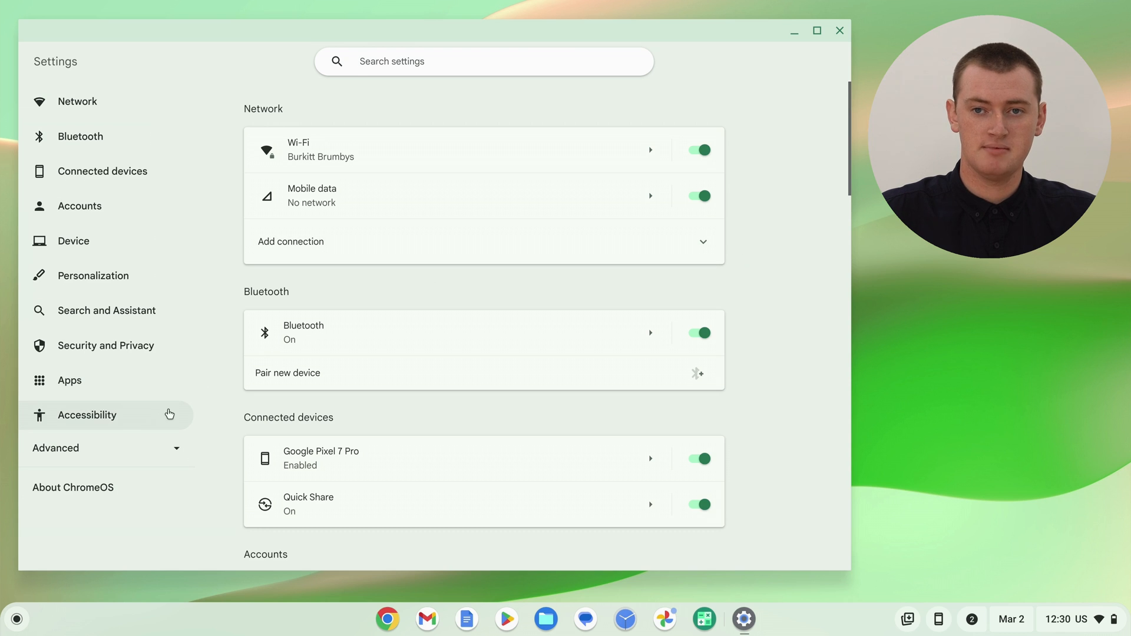
mouse_move(93, 414)
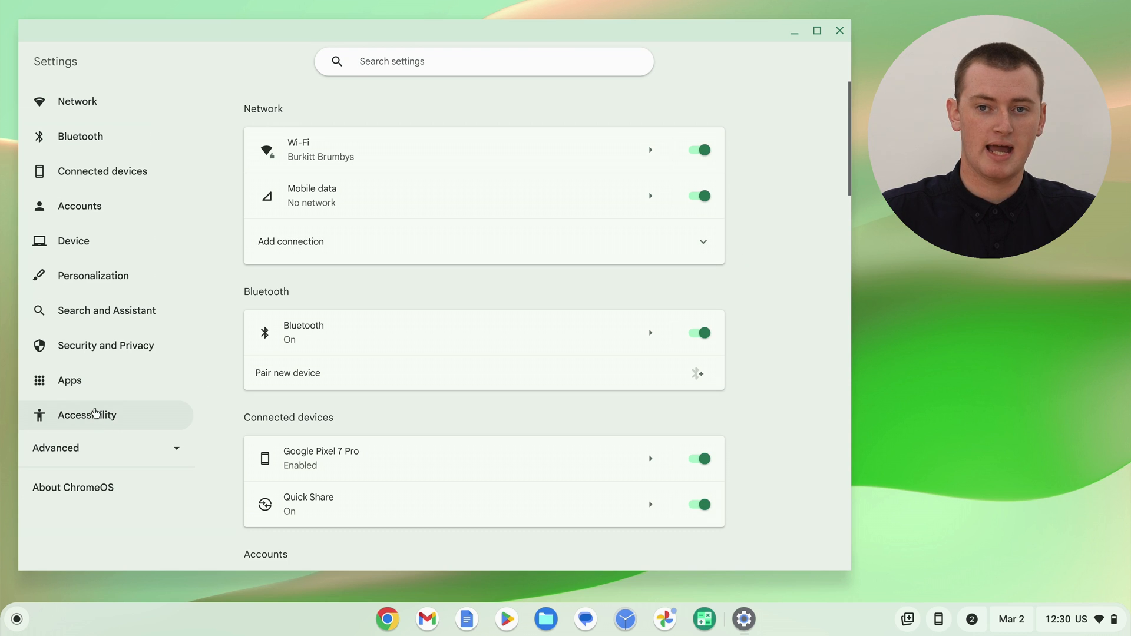
click(86, 415)
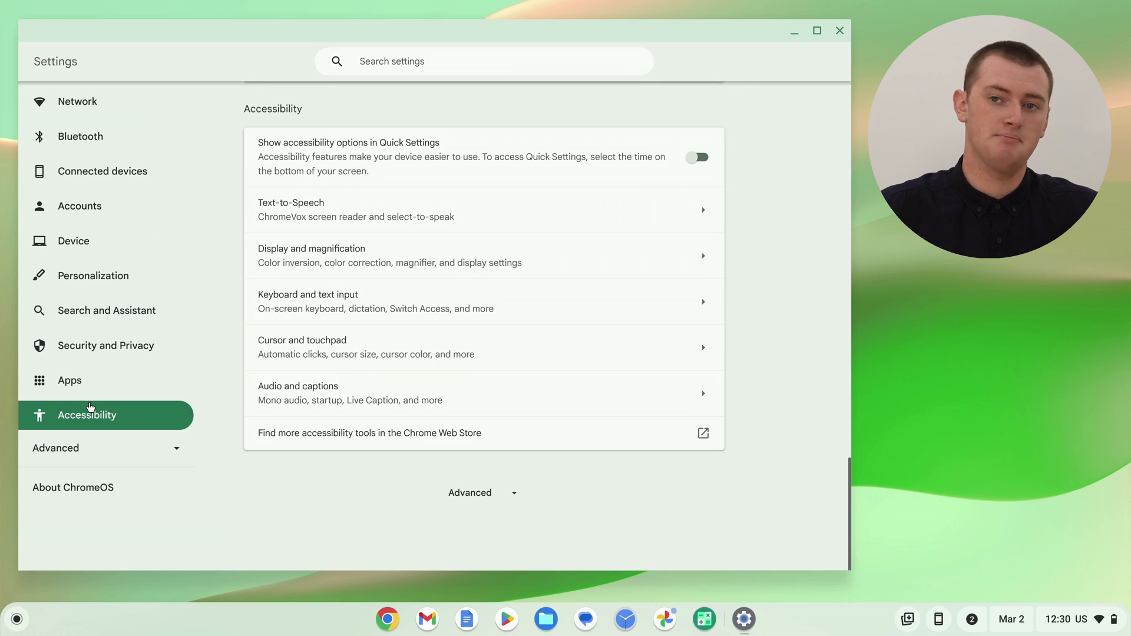
mouse_move(132, 415)
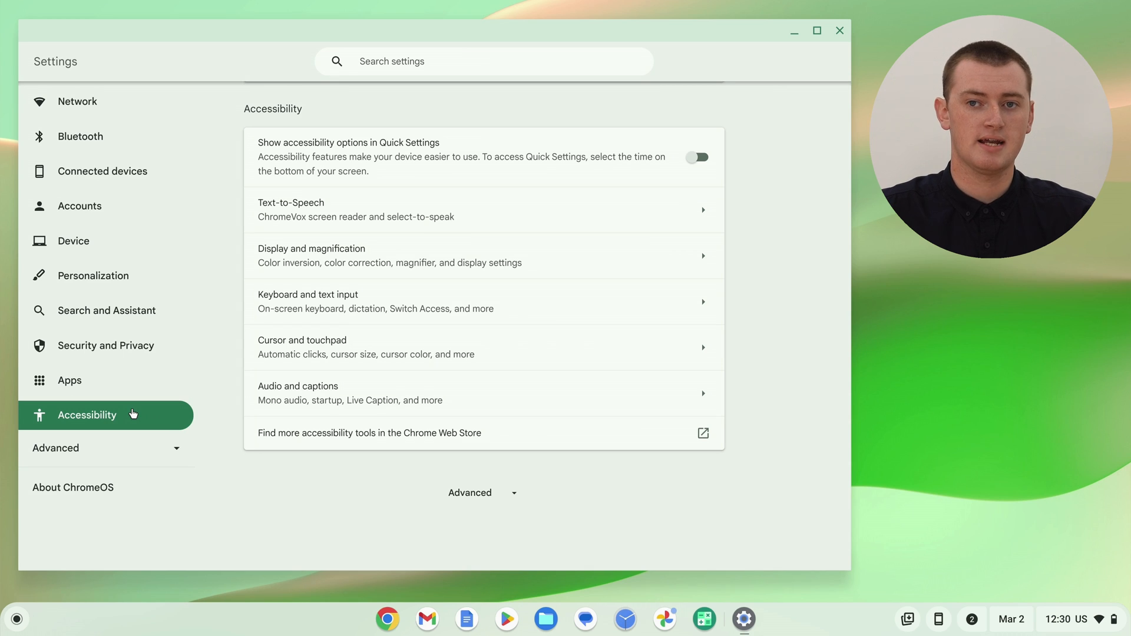
mouse_move(277, 351)
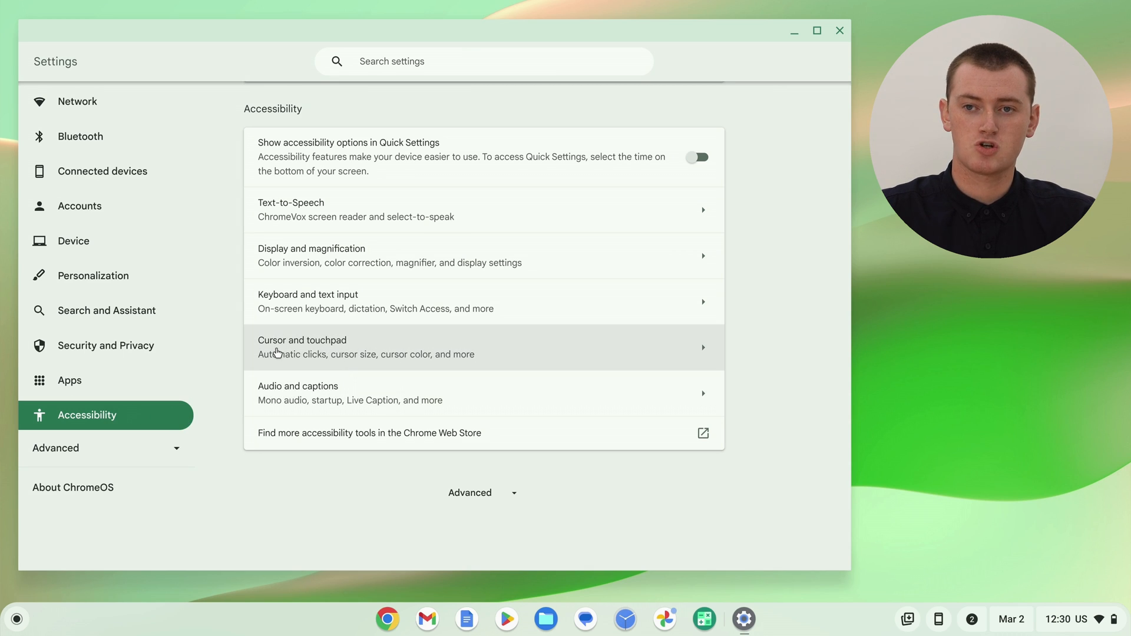
mouse_move(311, 349)
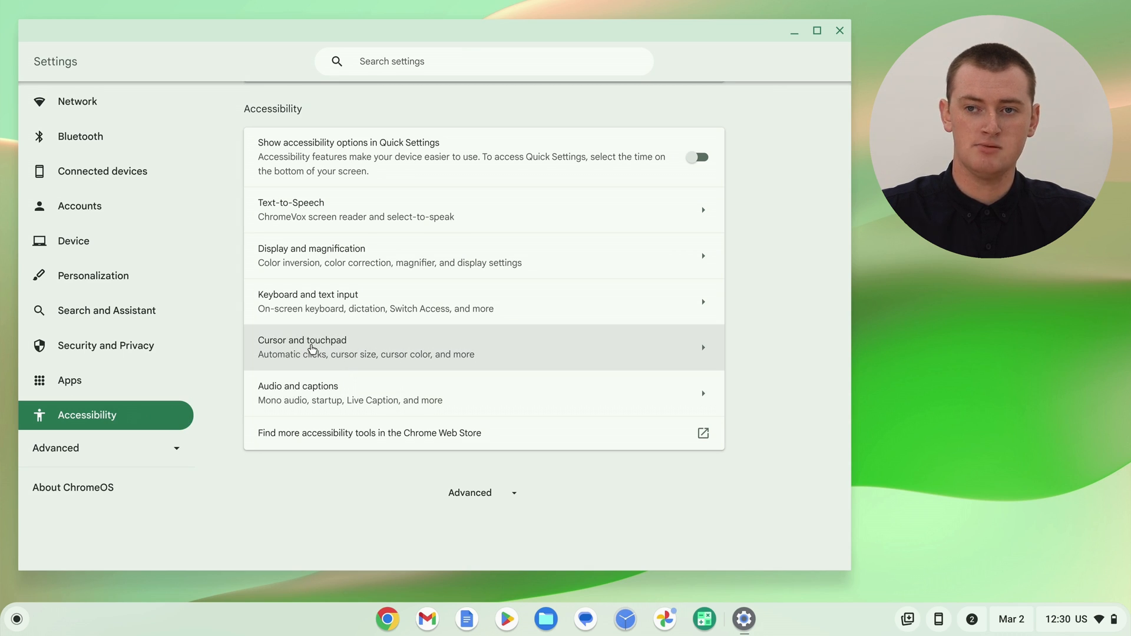
mouse_move(335, 348)
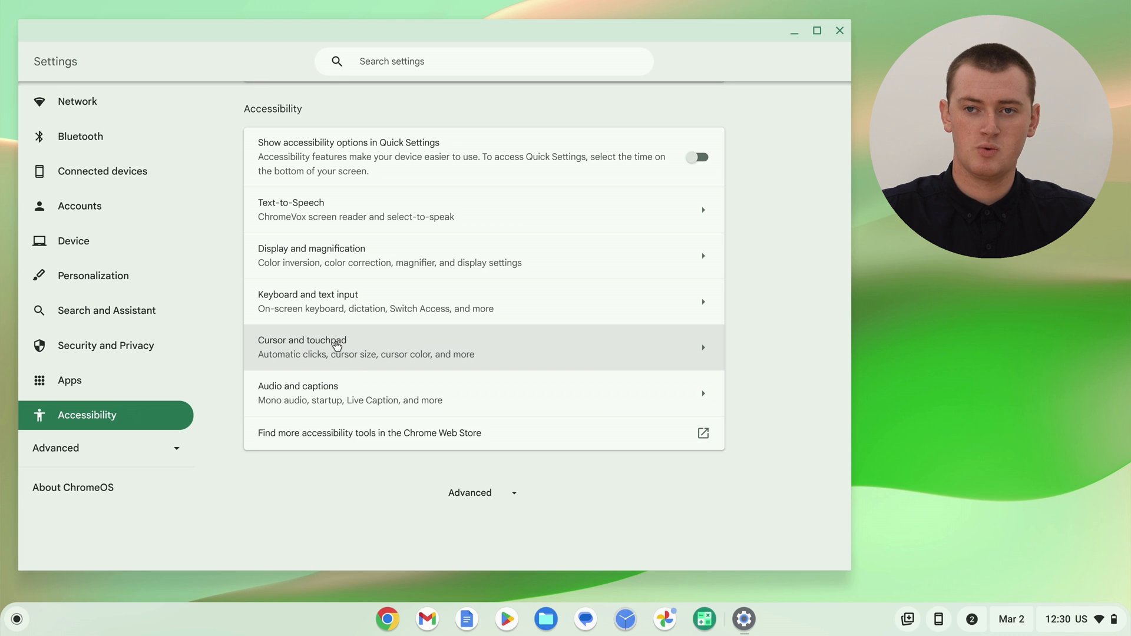
Switch on 'Show large mouse cursor' under Cursor and touchpad.
click(302, 340)
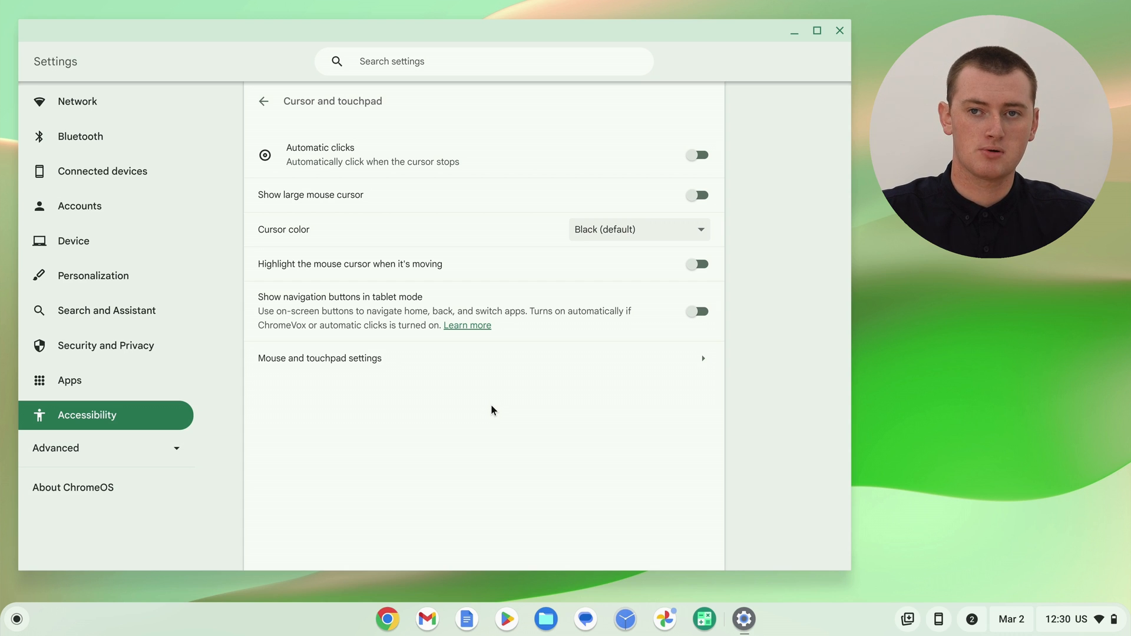
mouse_move(354, 189)
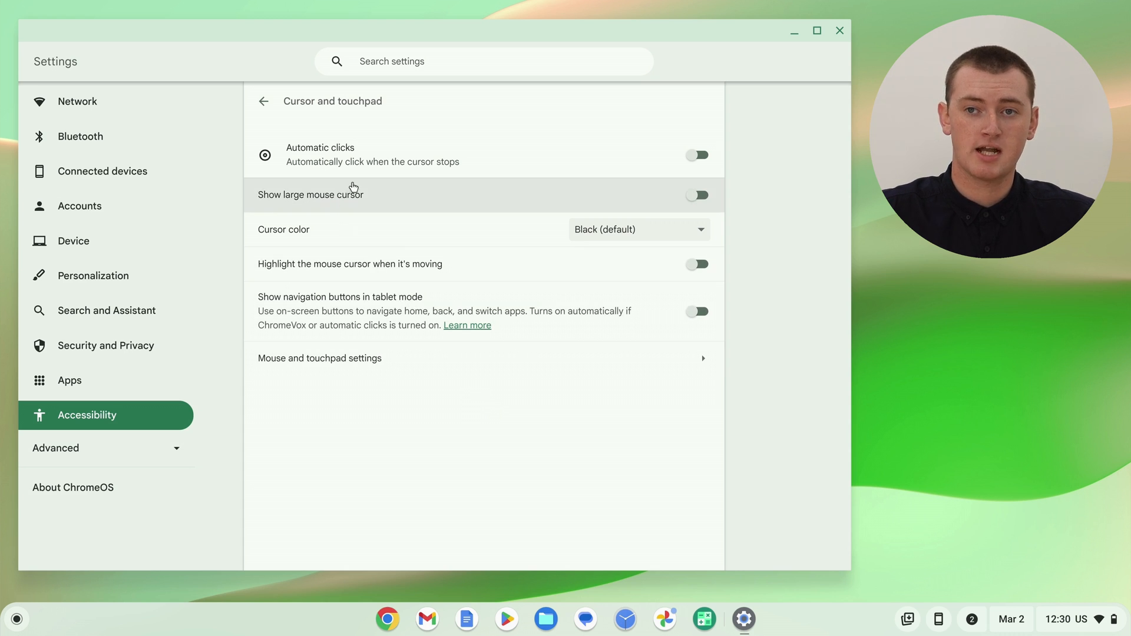
mouse_move(344, 199)
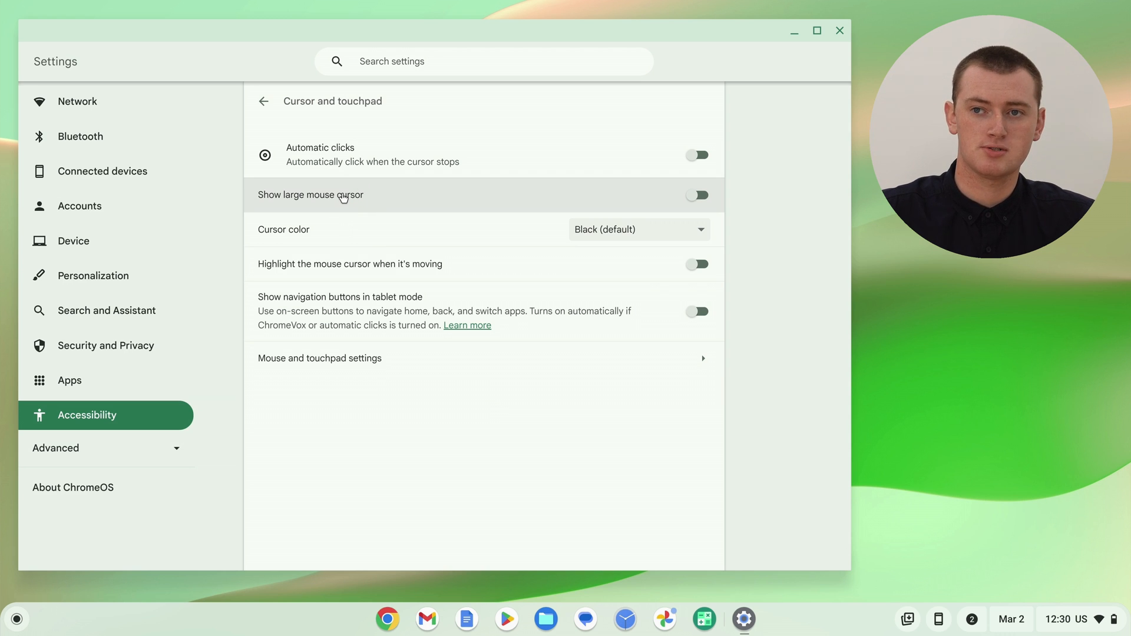
mouse_move(649, 205)
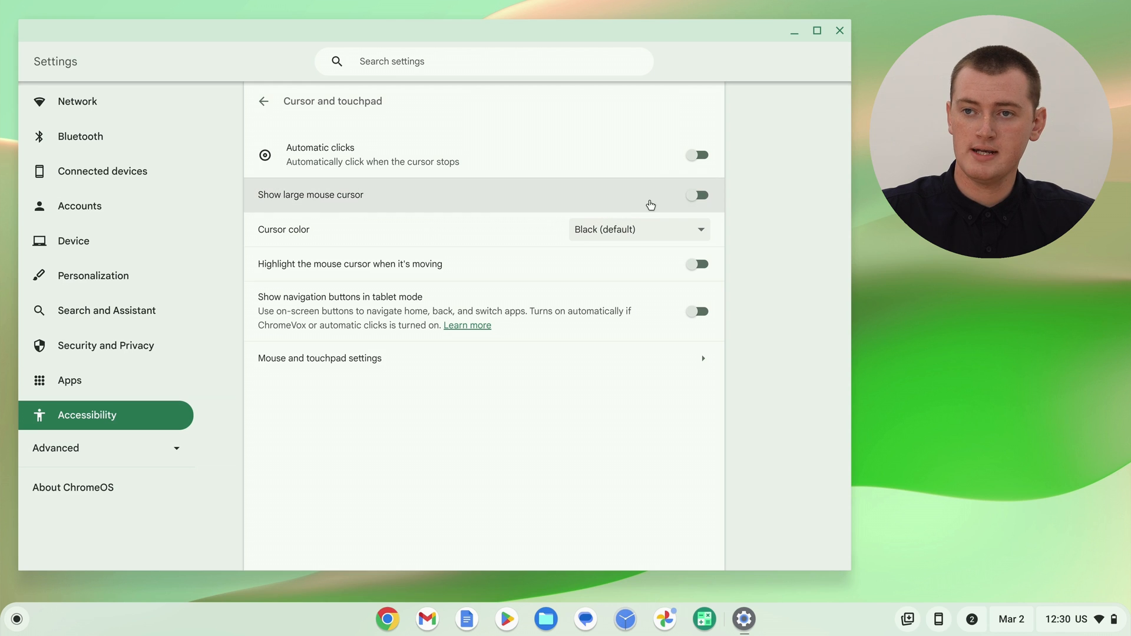
click(695, 195)
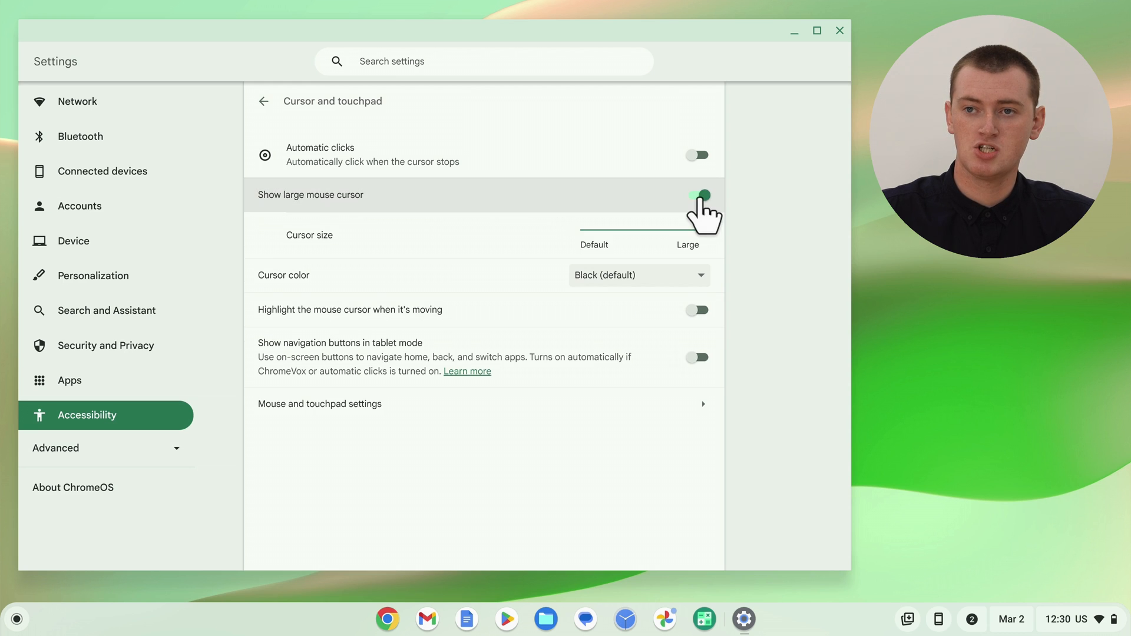
mouse_move(740, 216)
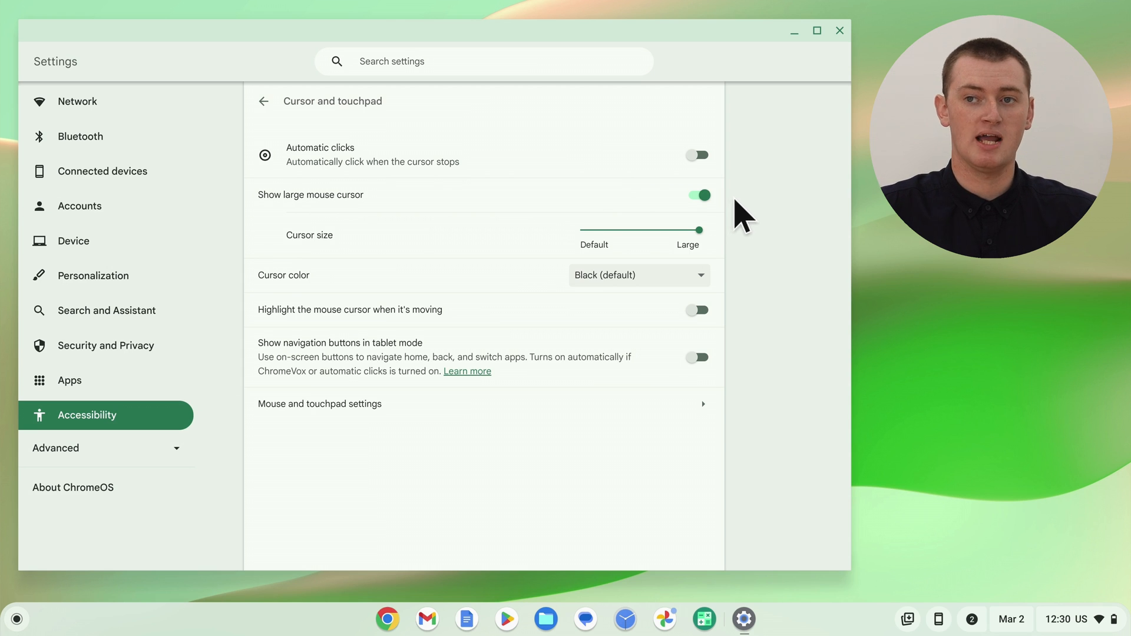
mouse_move(773, 221)
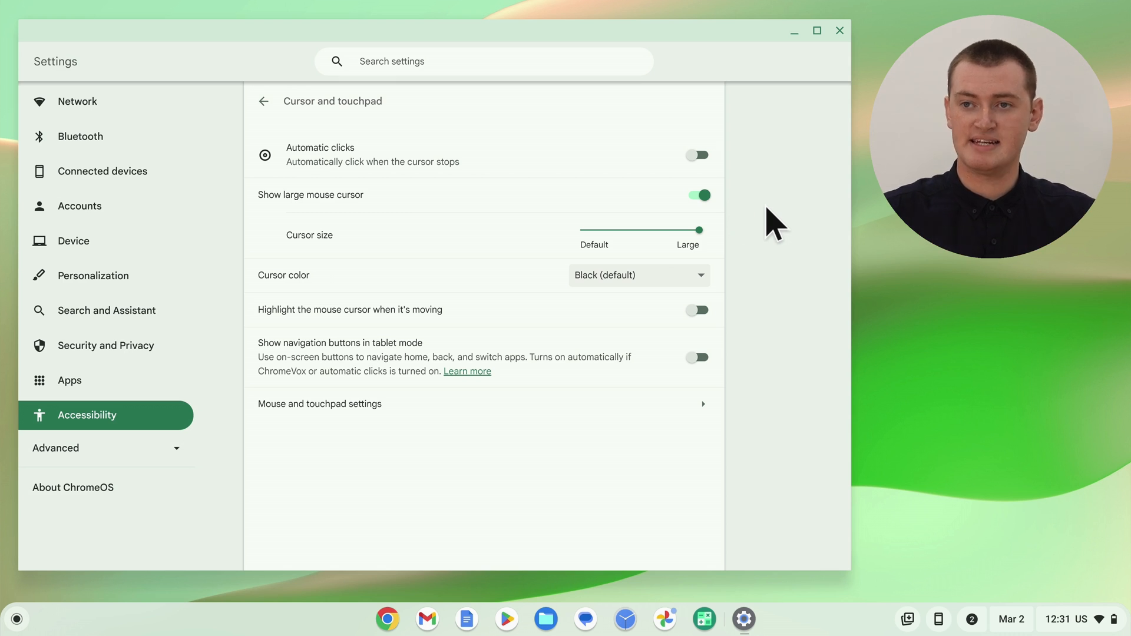
mouse_move(771, 222)
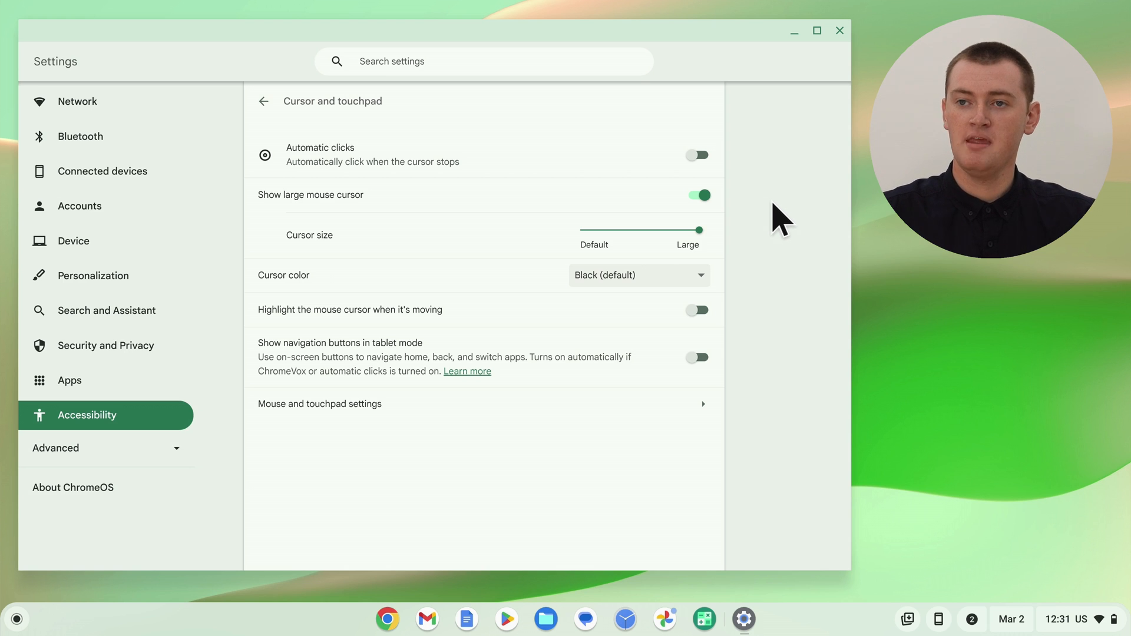
mouse_move(814, 241)
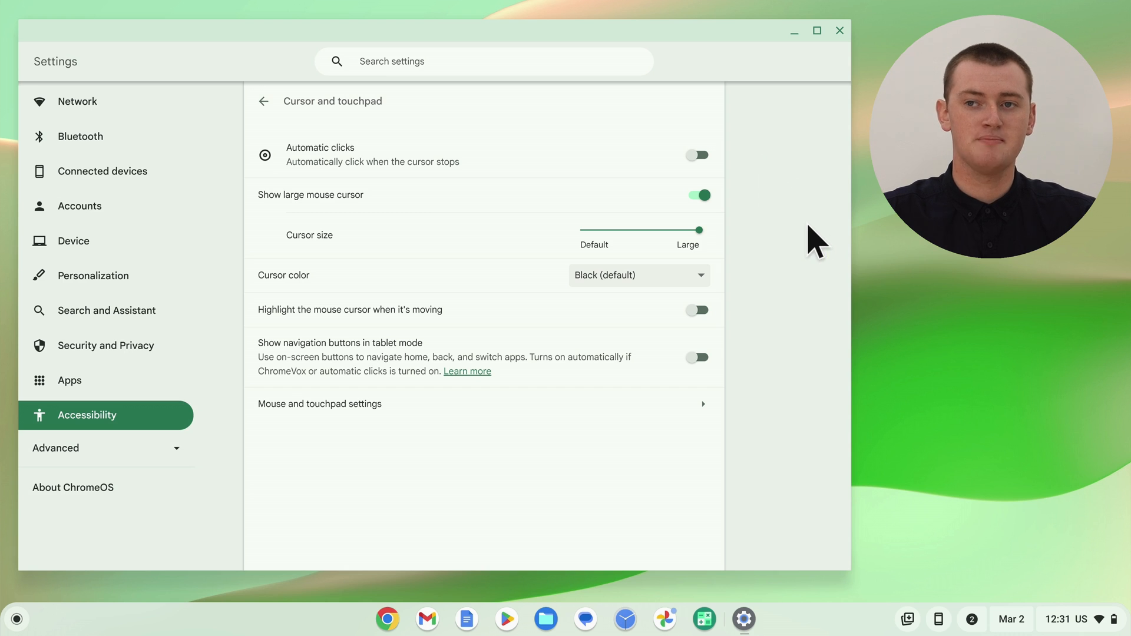
mouse_move(820, 184)
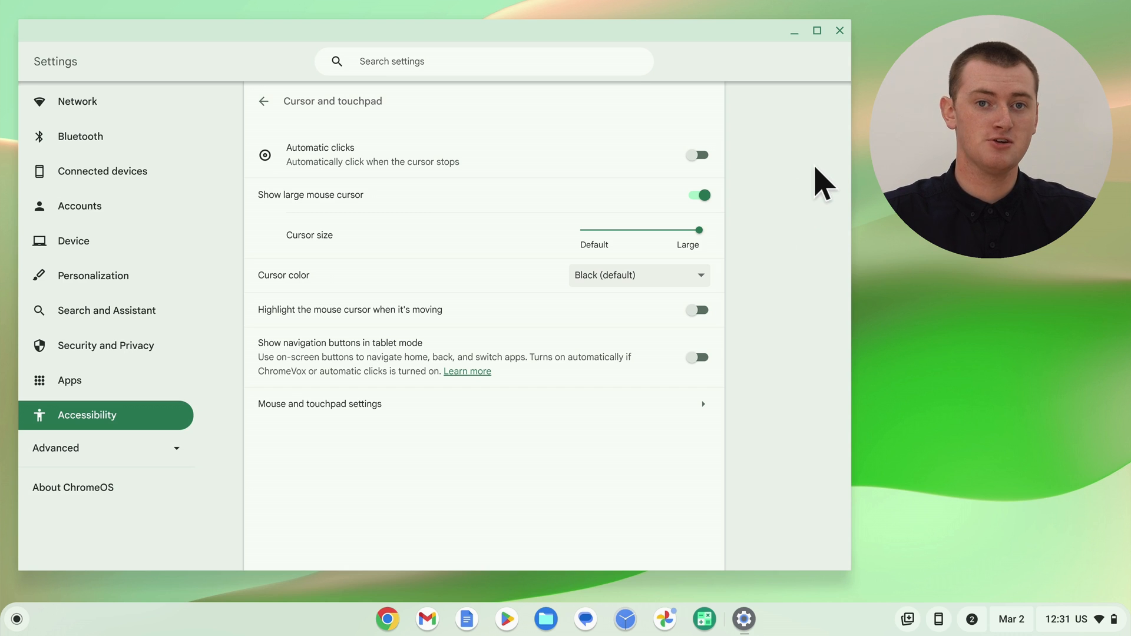
mouse_move(839, 79)
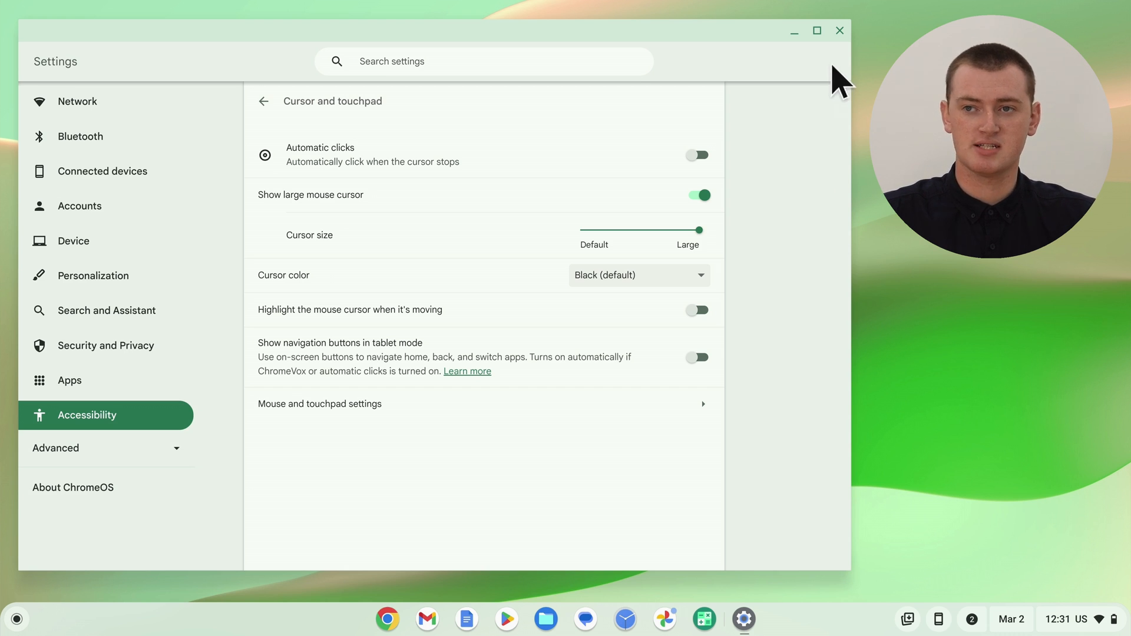
mouse_move(815, 151)
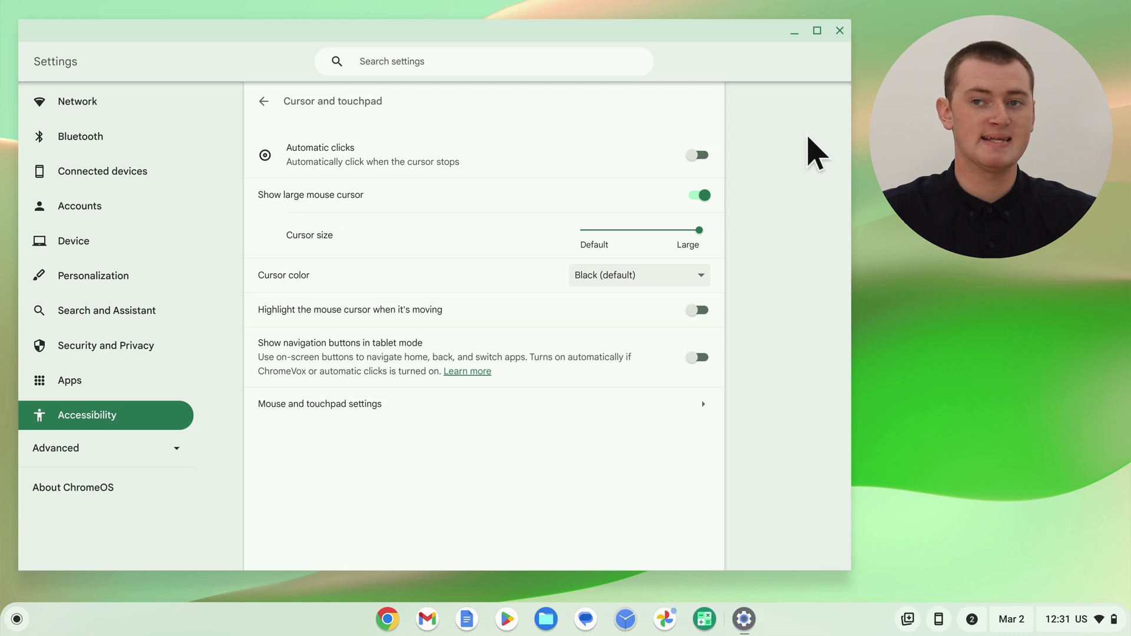
mouse_move(783, 97)
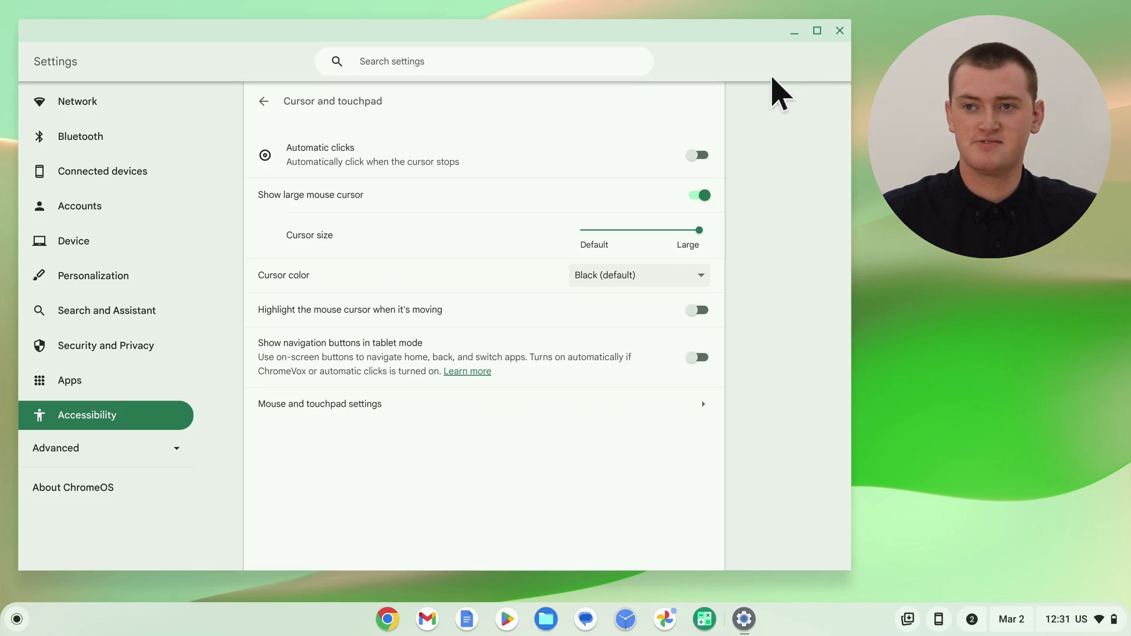
mouse_move(808, 180)
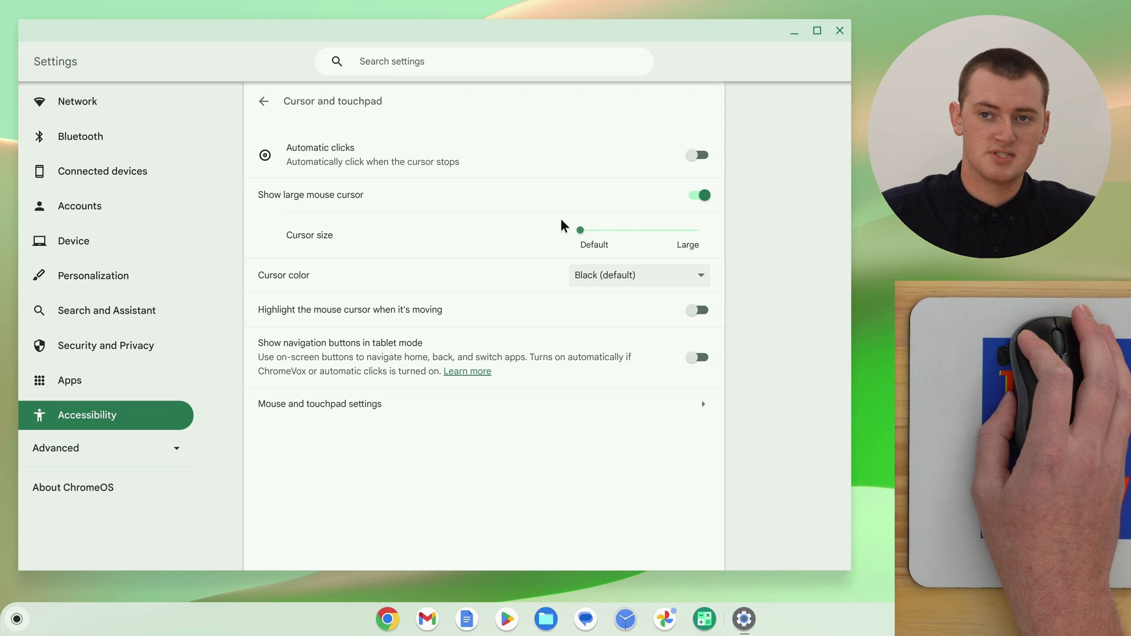
mouse_move(577, 229)
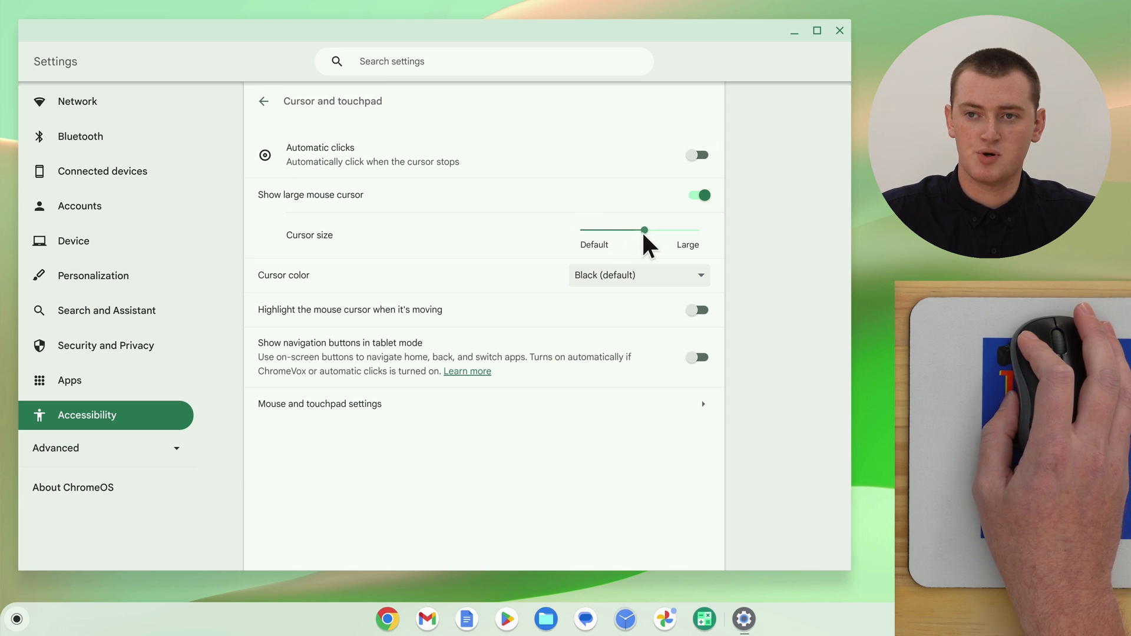
mouse_move(774, 242)
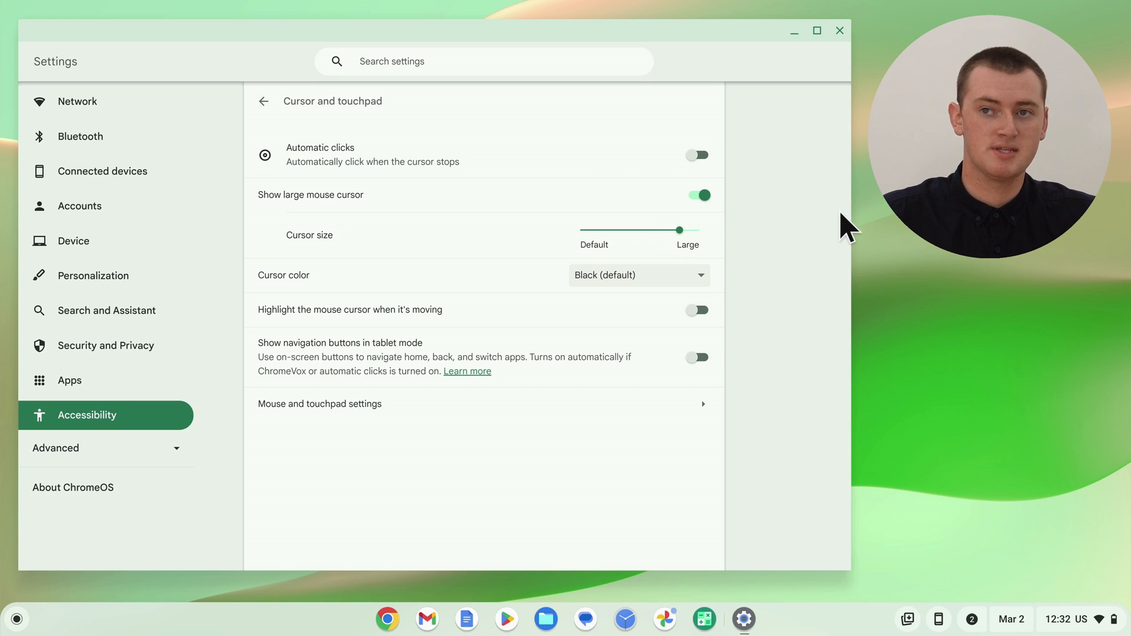
mouse_move(845, 55)
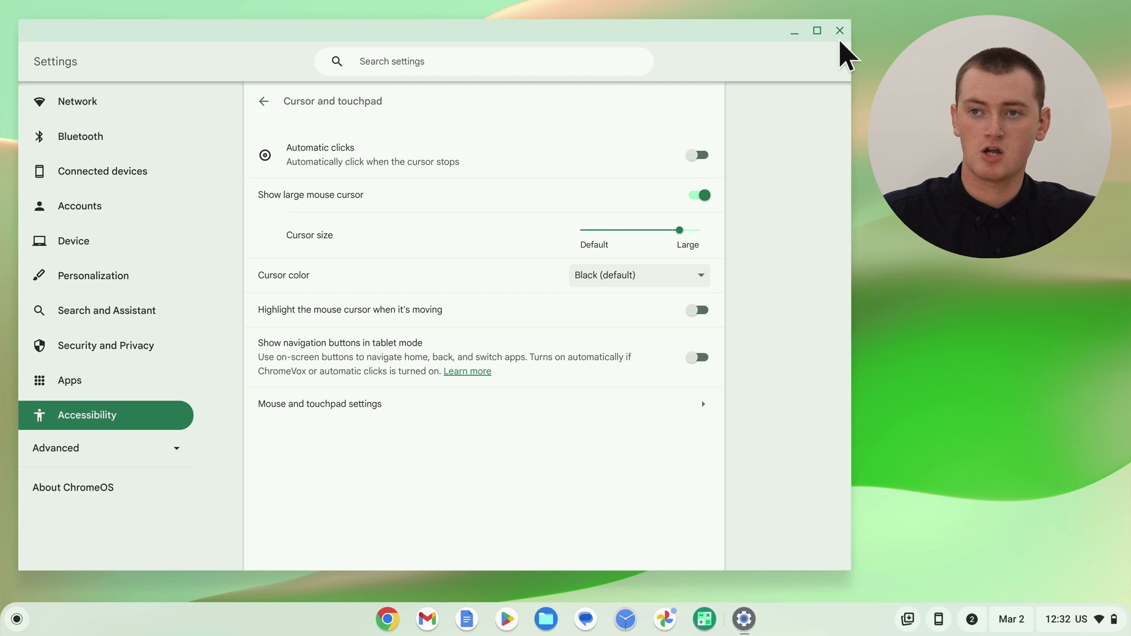
Close the Settings window to return to the desktop.
click(839, 30)
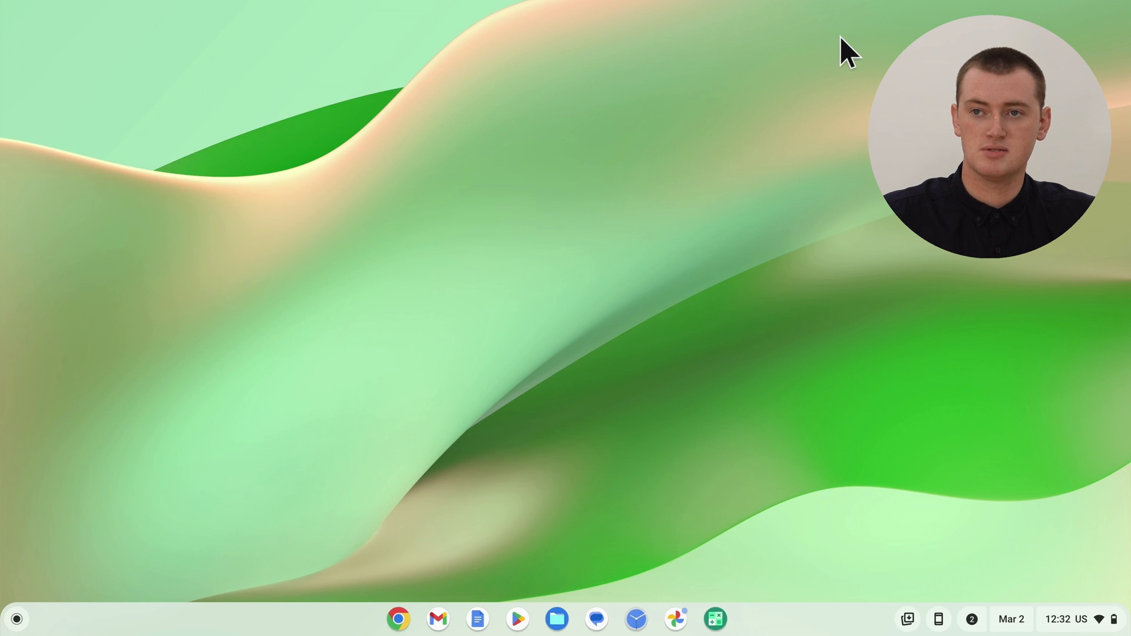
mouse_move(729, 183)
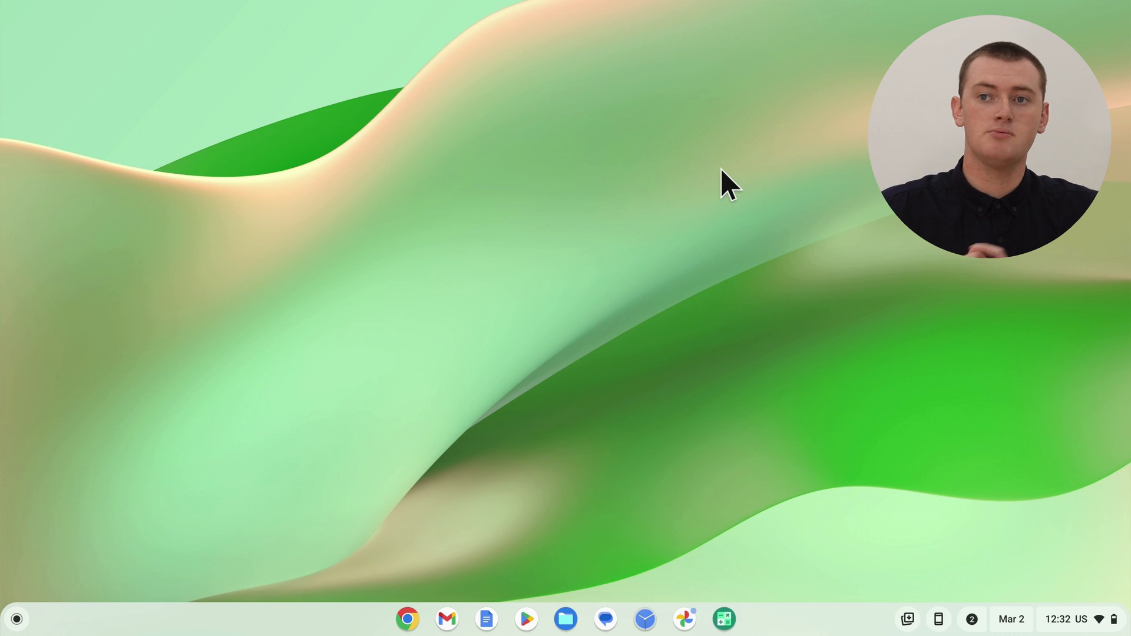
mouse_move(688, 282)
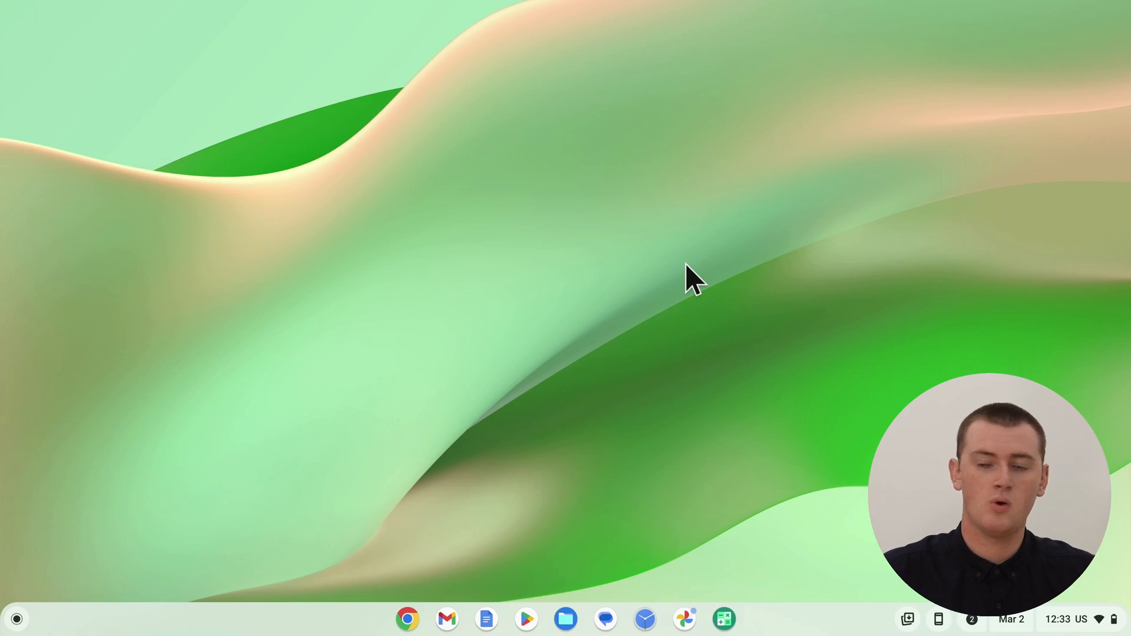
mouse_move(472, 454)
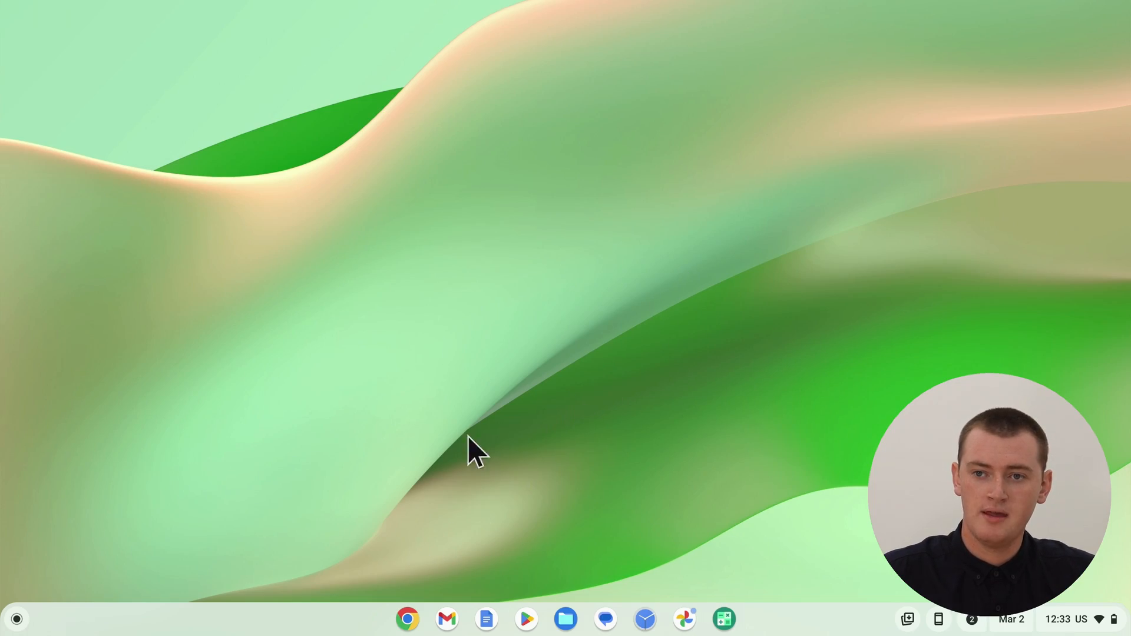
mouse_move(444, 545)
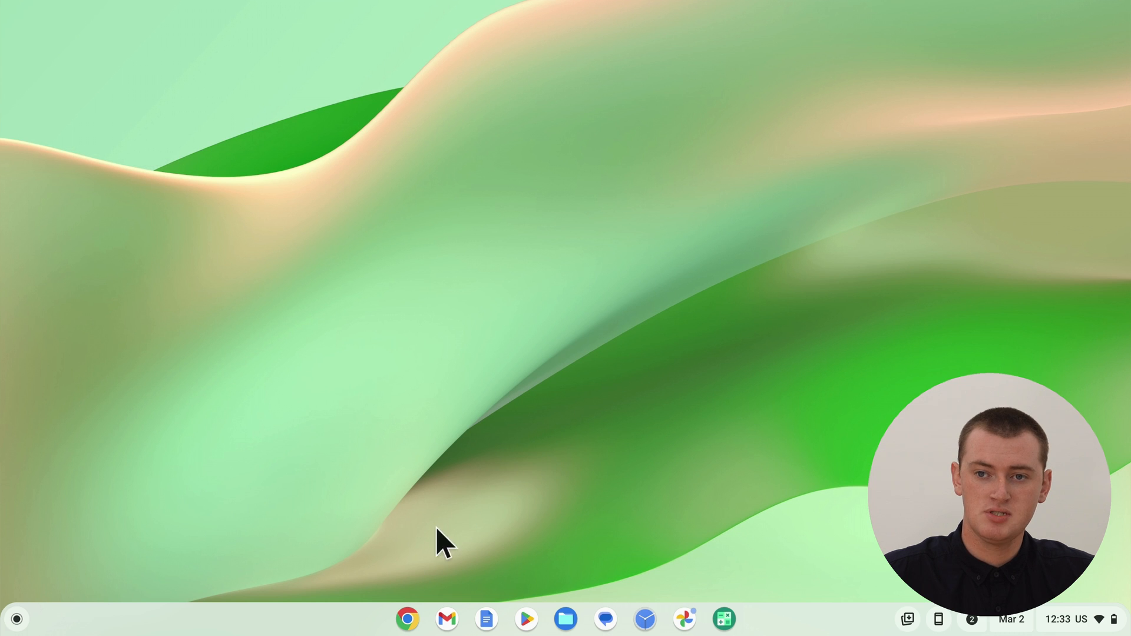
Open Google Chrome on a New Tab from the shelf.
click(407, 620)
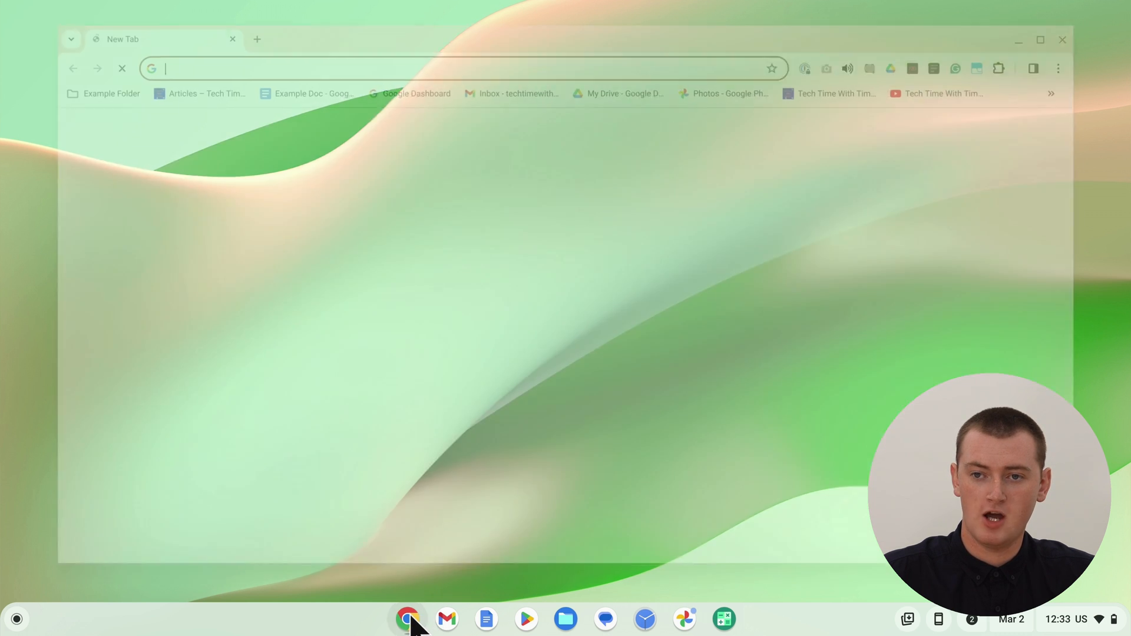
click(408, 619)
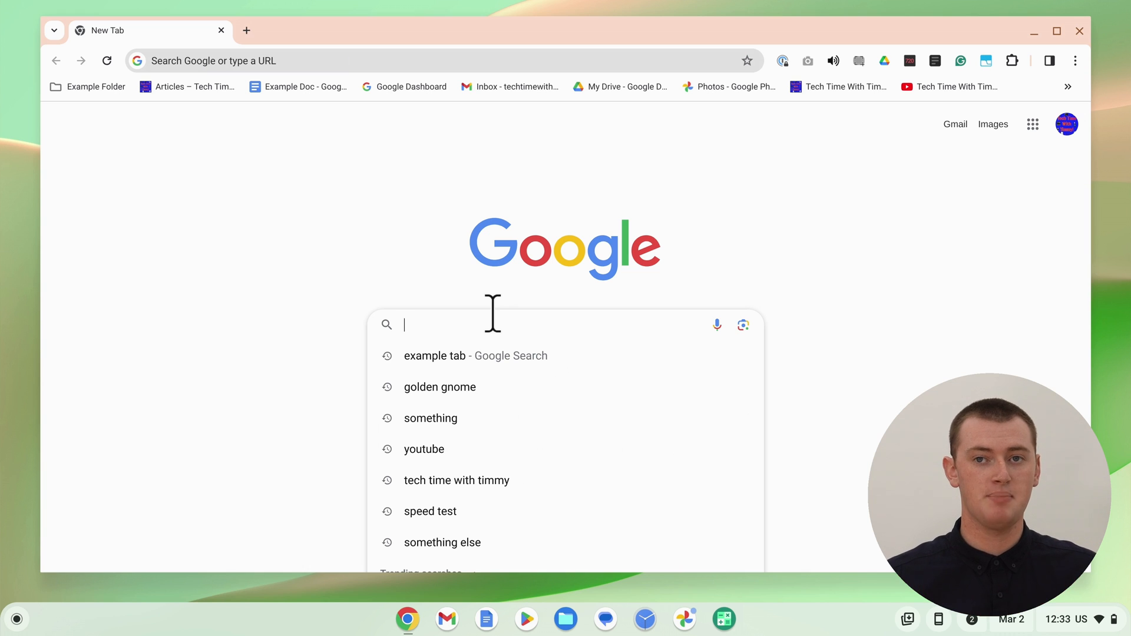
mouse_move(737, 245)
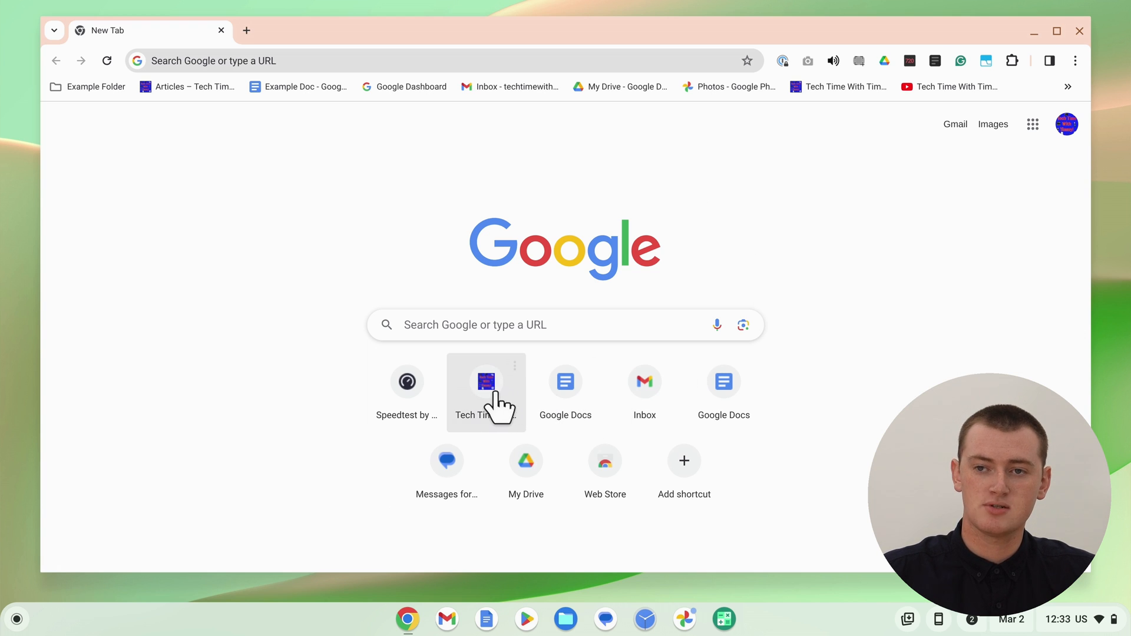
mouse_move(485, 381)
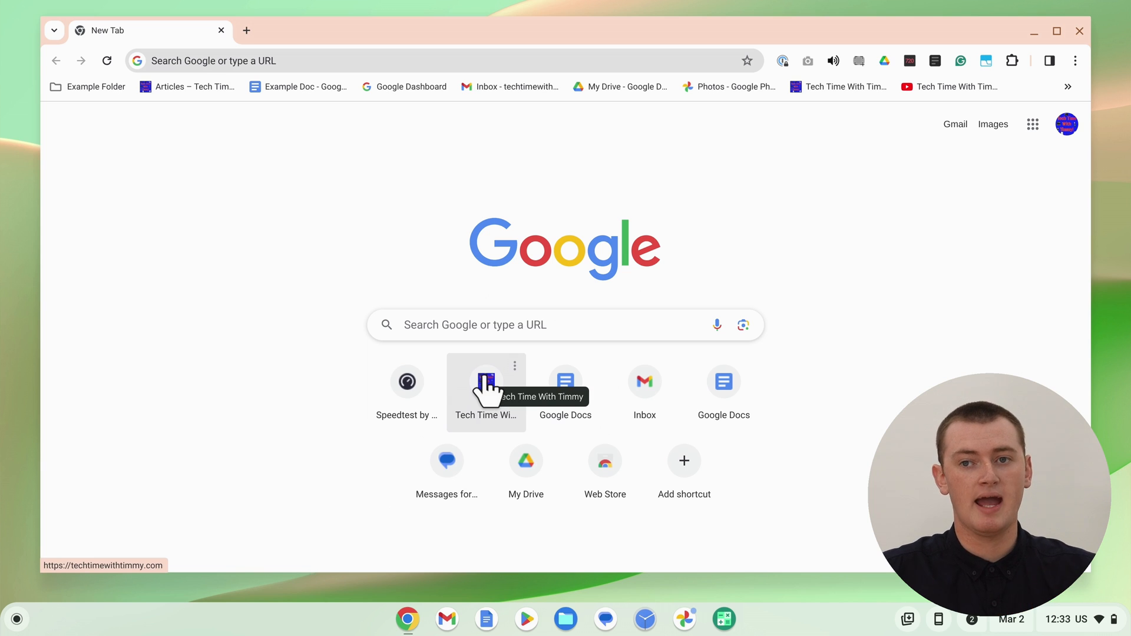
mouse_move(916, 202)
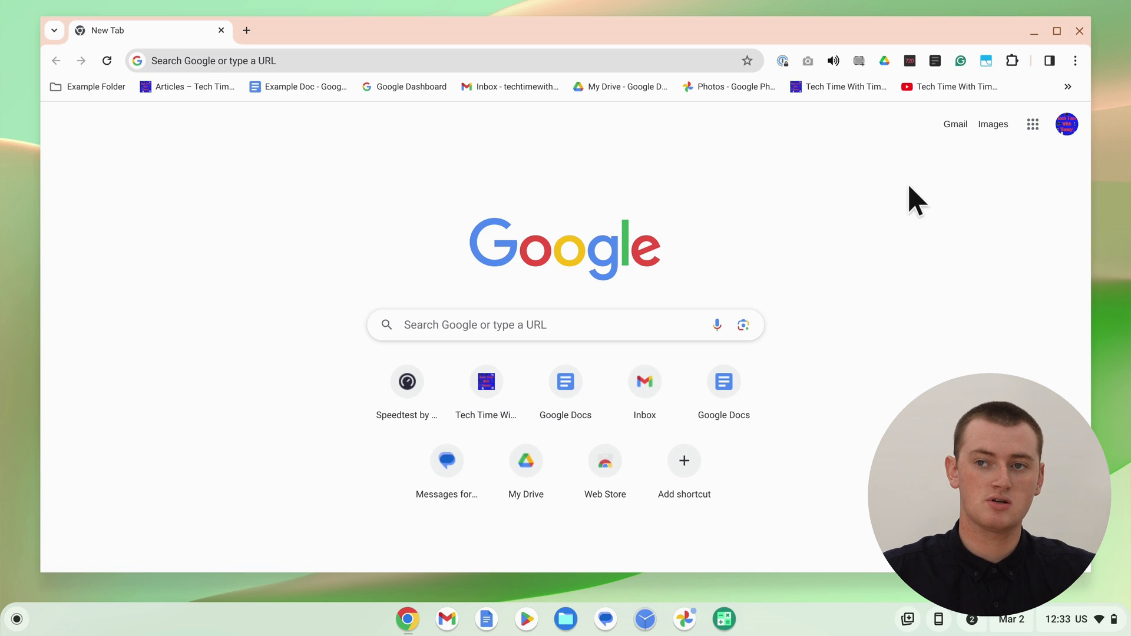
mouse_move(1092, 237)
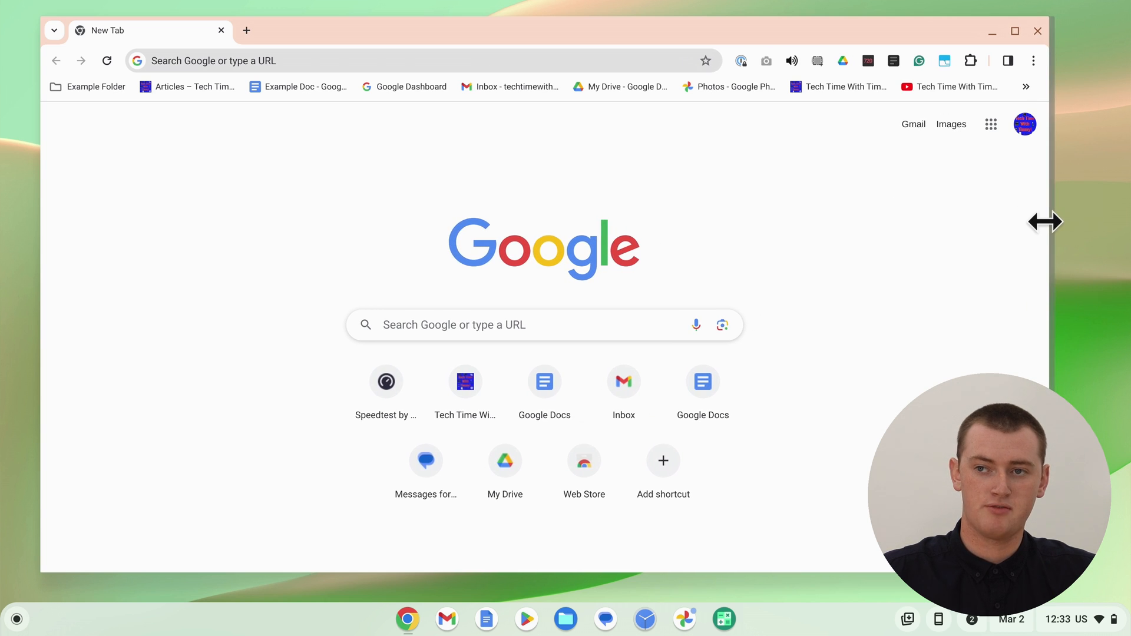
mouse_move(885, 249)
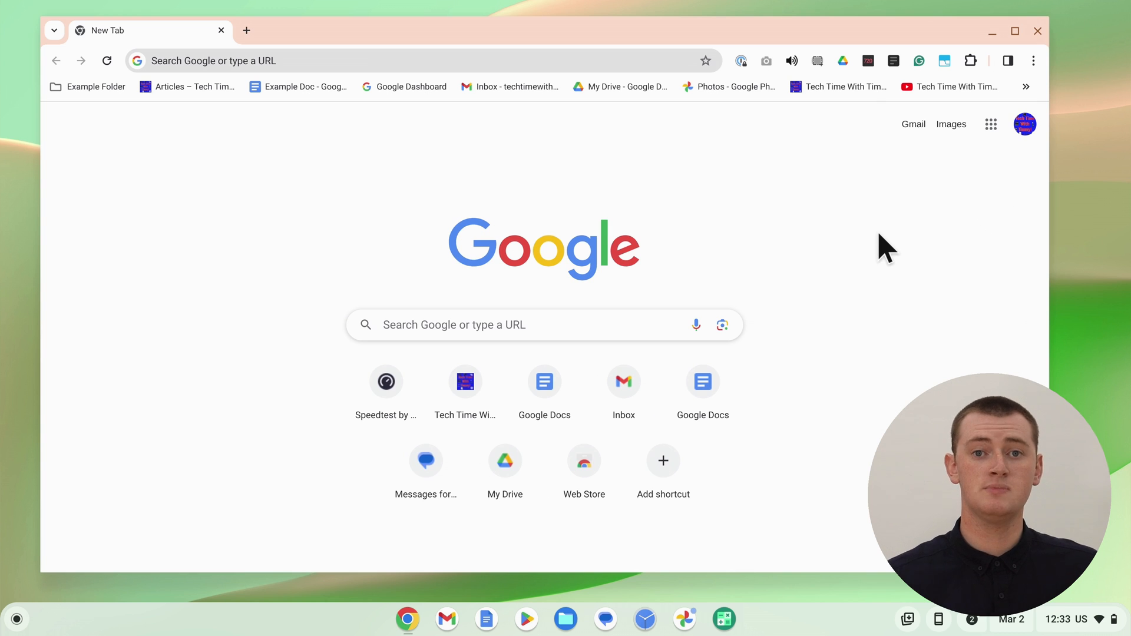